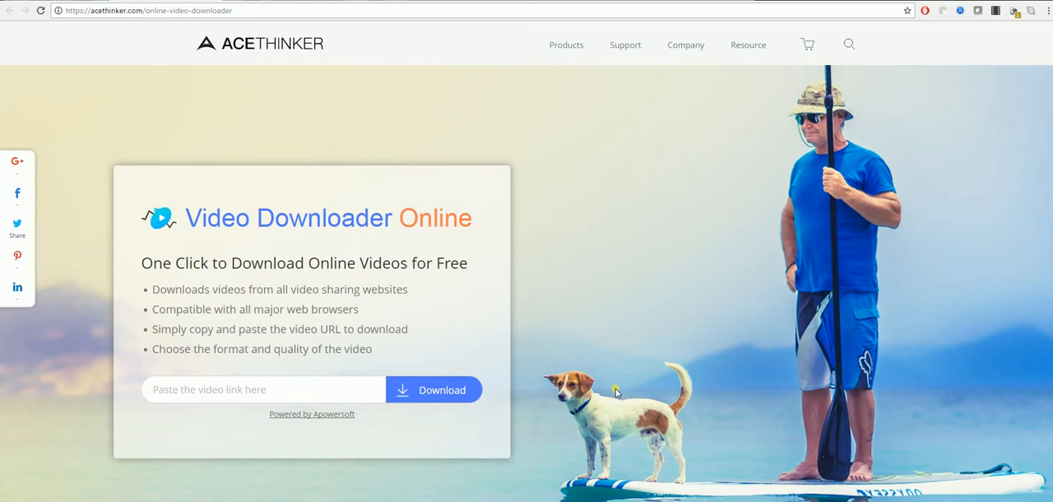
pyautogui.moveTo(332, 421)
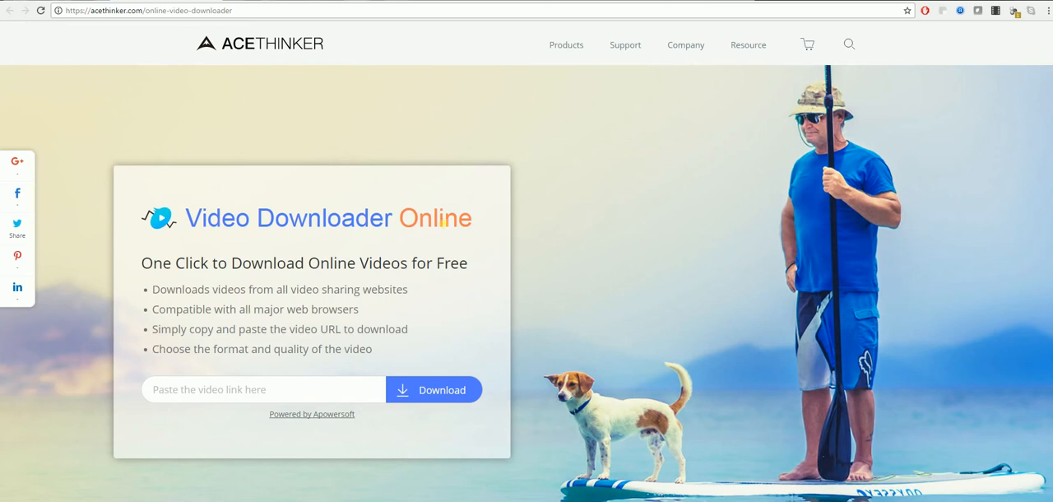
pyautogui.moveTo(151, 48)
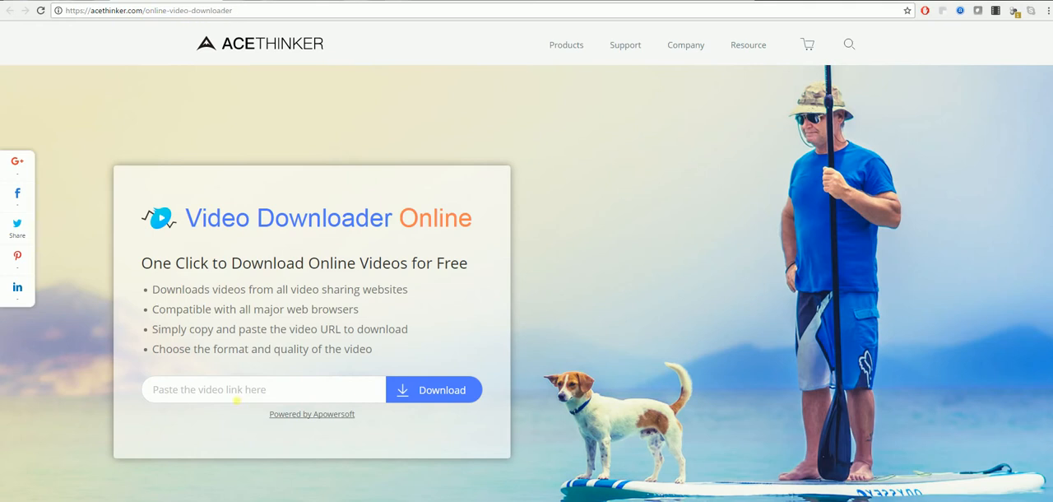
# Paste the copied YouTube video URL into AceThinker's 'Paste the video link here' field.
pyautogui.rightClick(215, 388)
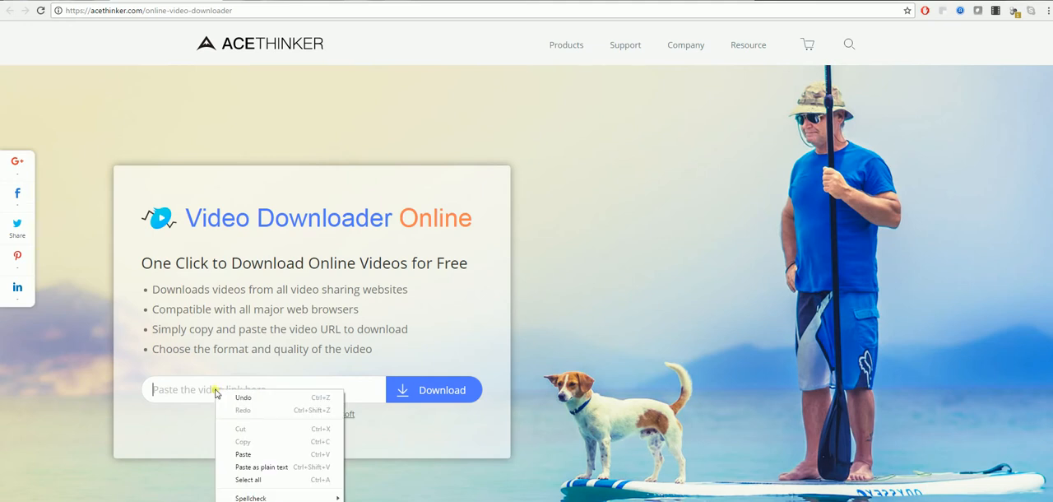
pyautogui.click(243, 454)
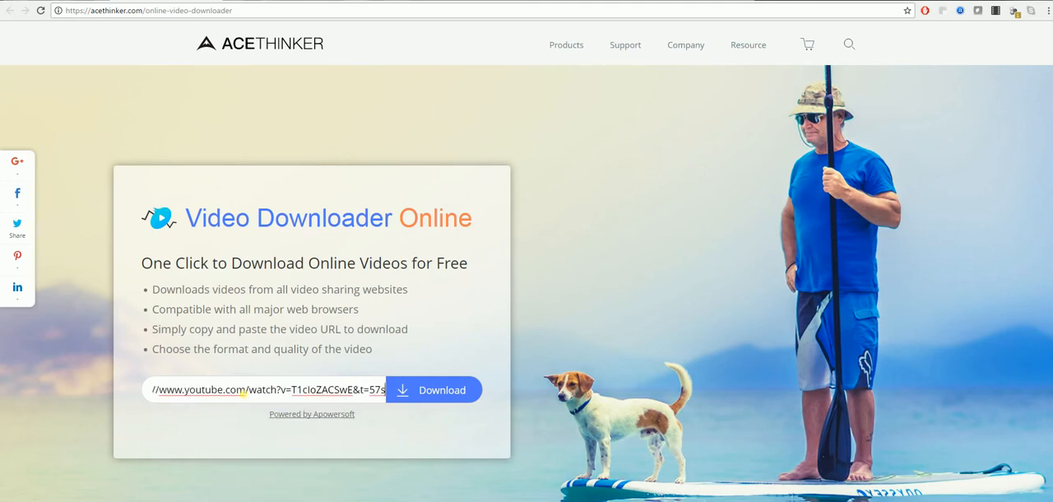
pyautogui.moveTo(434, 390)
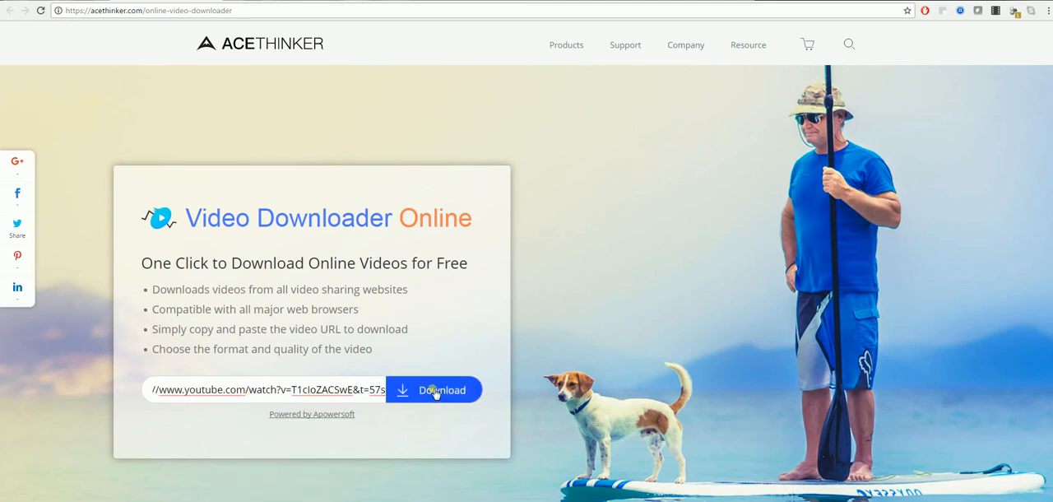
# Fetch the video's download formats, review the list, and check then close the Downloads folder.
pyautogui.click(434, 388)
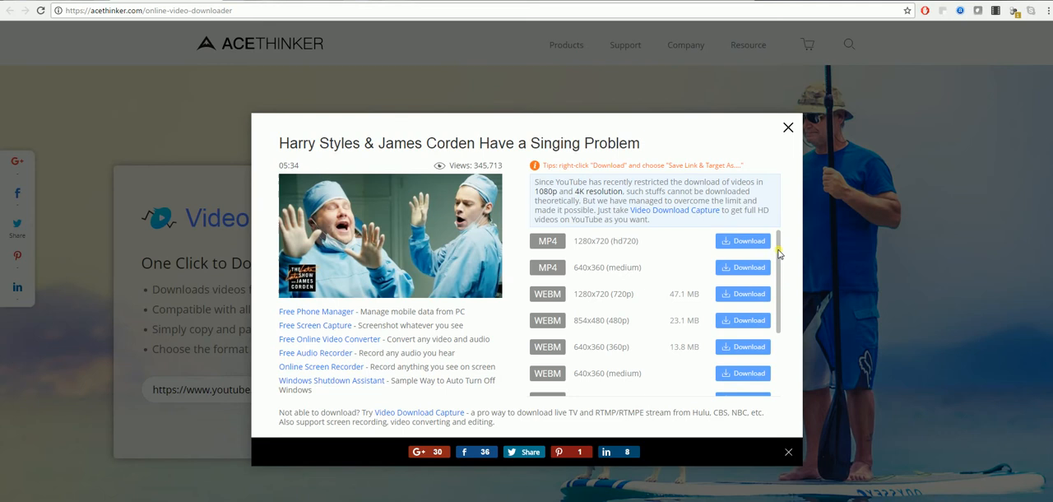
pyautogui.scroll(-3)
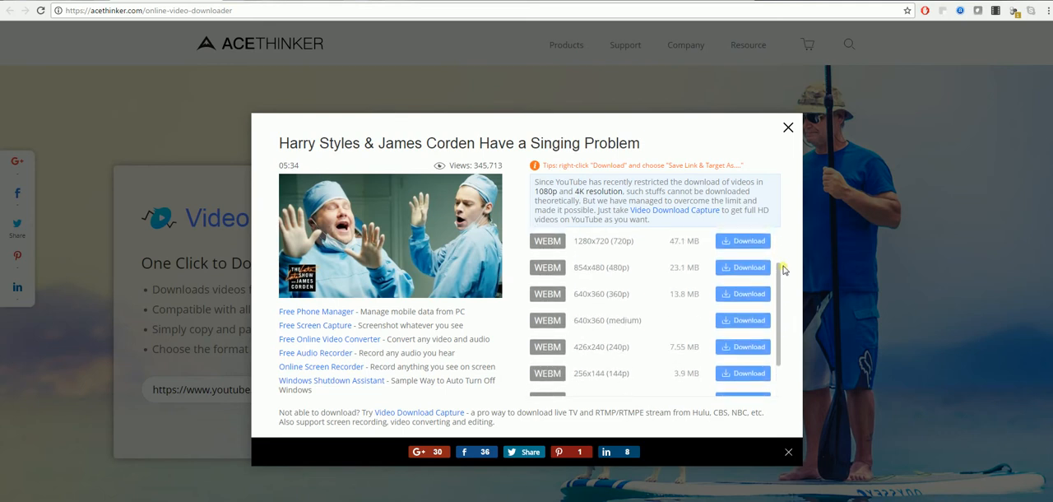
pyautogui.scroll(3)
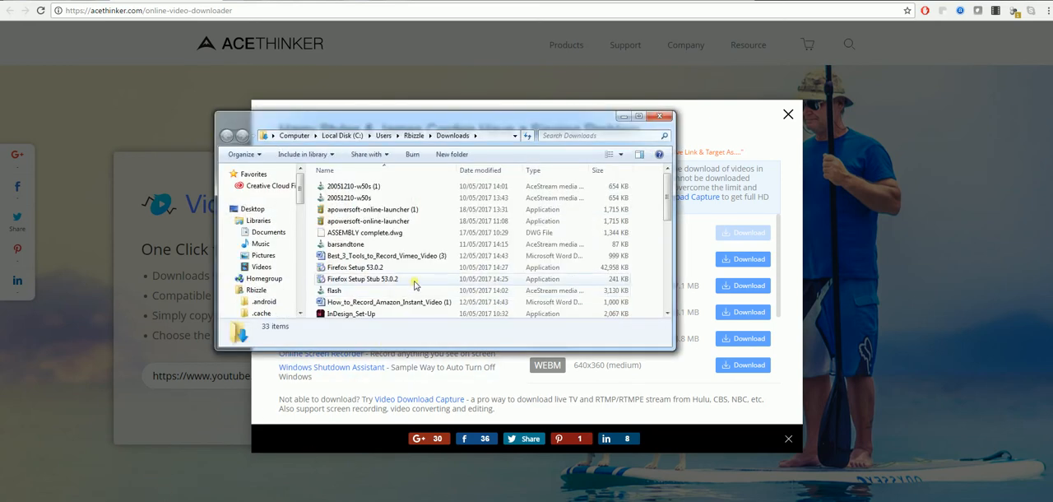
pyautogui.scroll(-3)
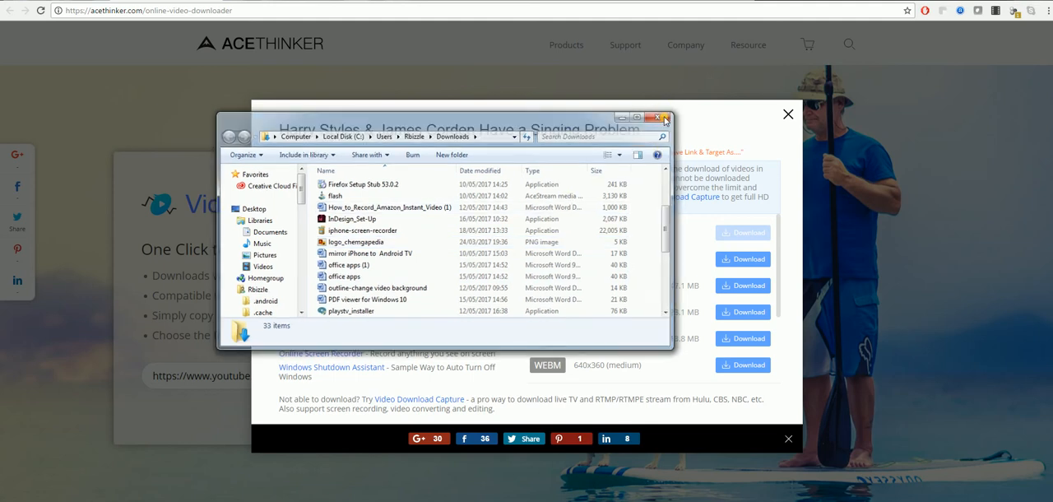
pyautogui.click(662, 116)
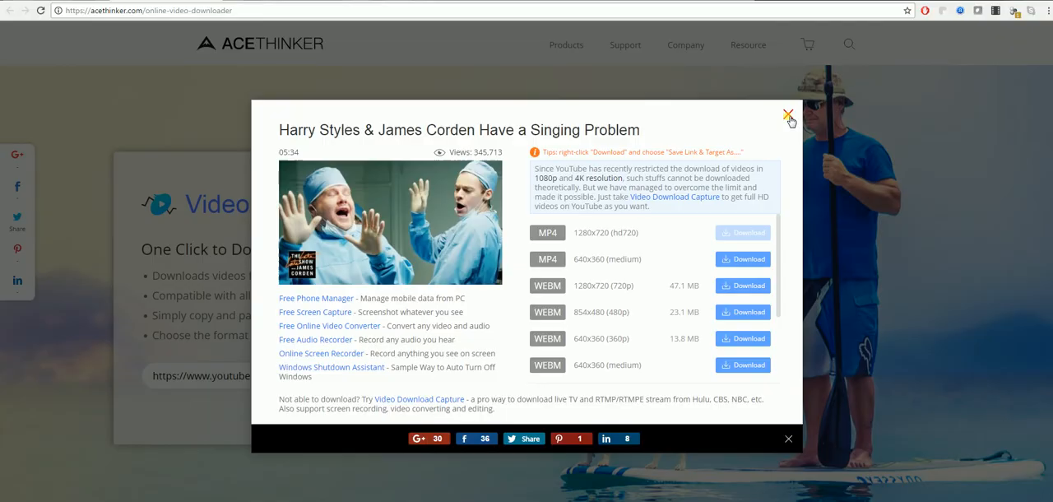
# Dismiss AceThinker's download options before moving to keepvid.com with the same URL.
pyautogui.click(786, 115)
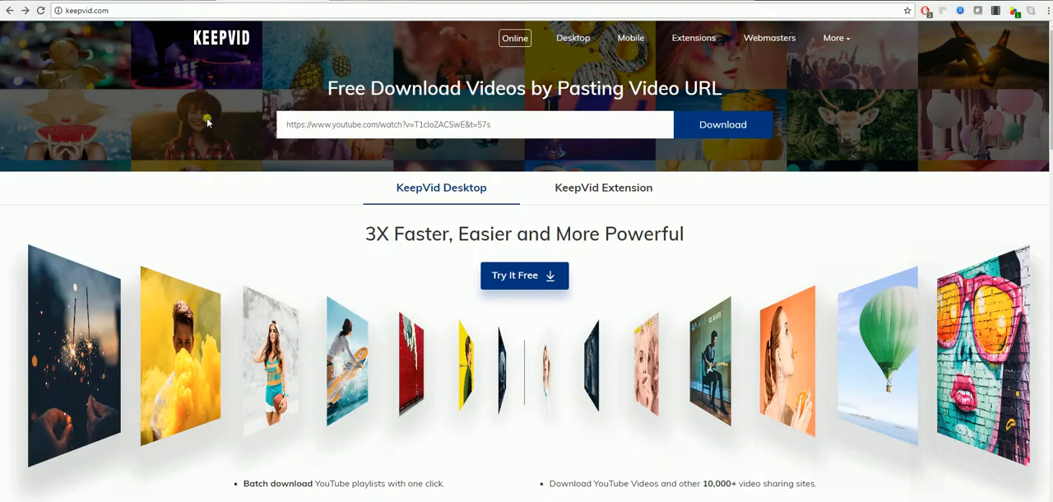
pyautogui.moveTo(332, 148)
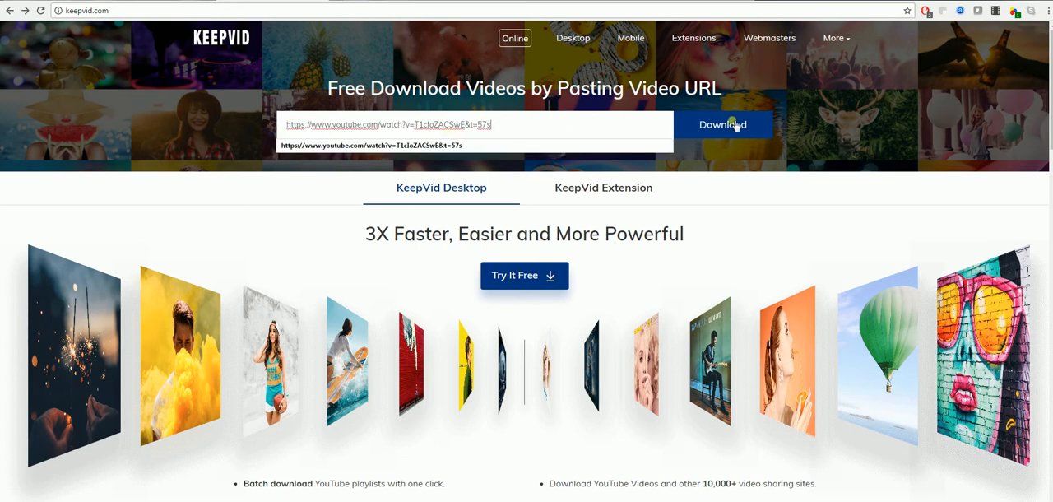
# Fetch KeepVid's quality table for the video and choose the 720p MP4 version.
pyautogui.click(722, 125)
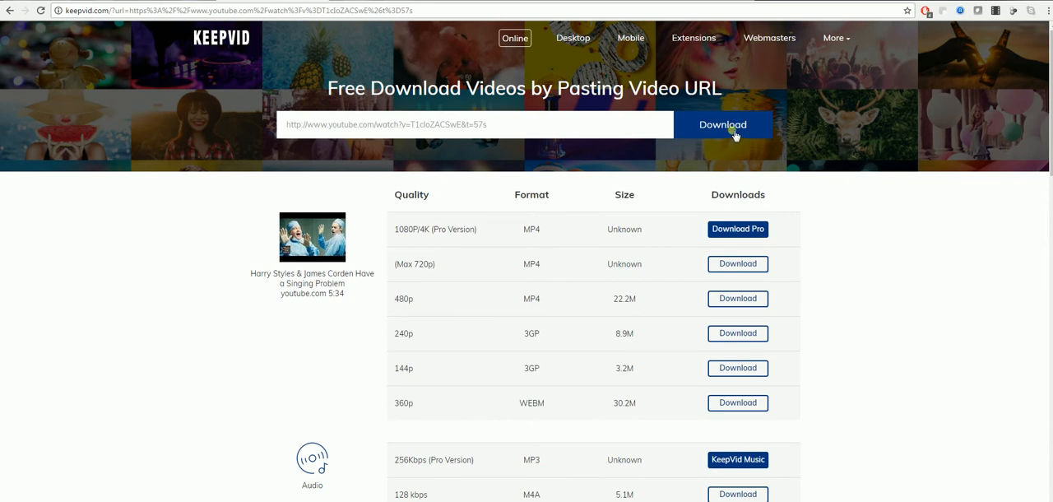
pyautogui.moveTo(572, 316)
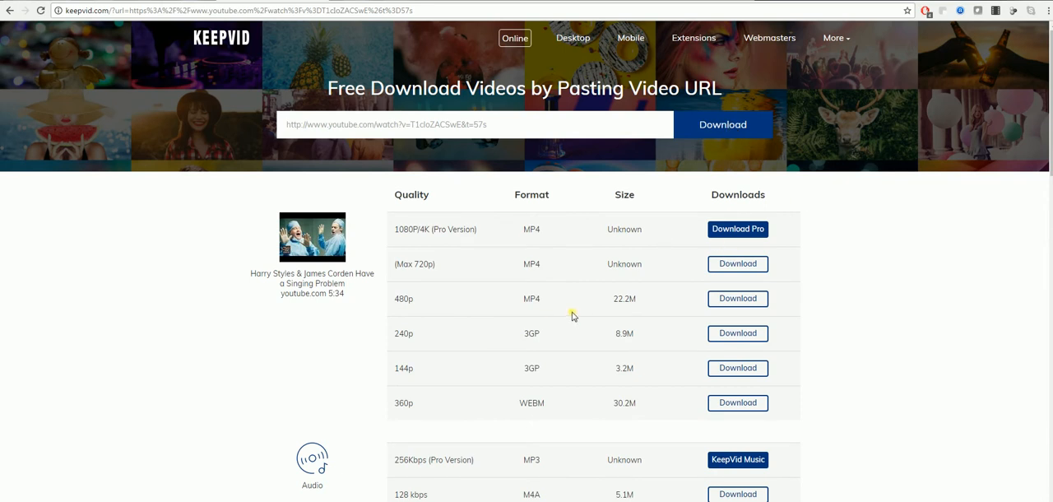
pyautogui.moveTo(484, 265)
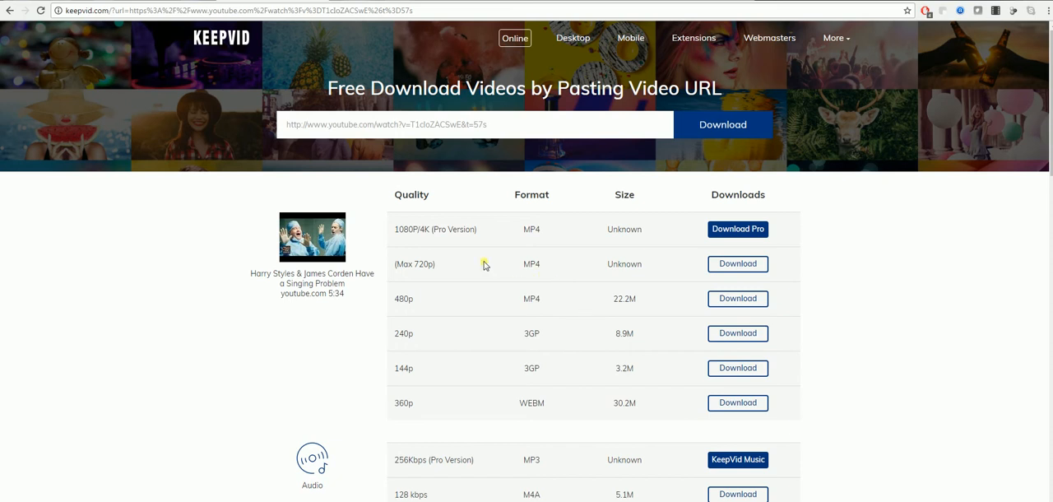
pyautogui.moveTo(556, 273)
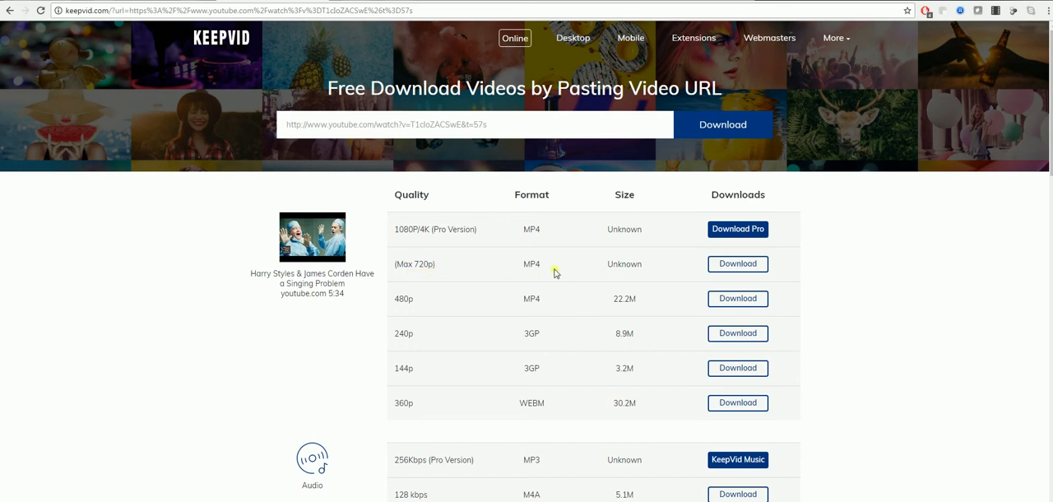
pyautogui.click(737, 263)
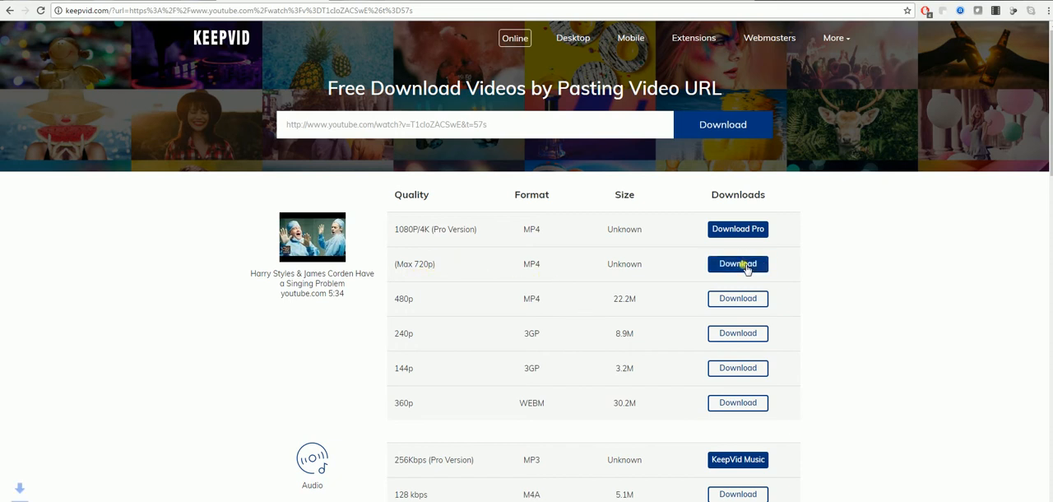
pyautogui.click(737, 263)
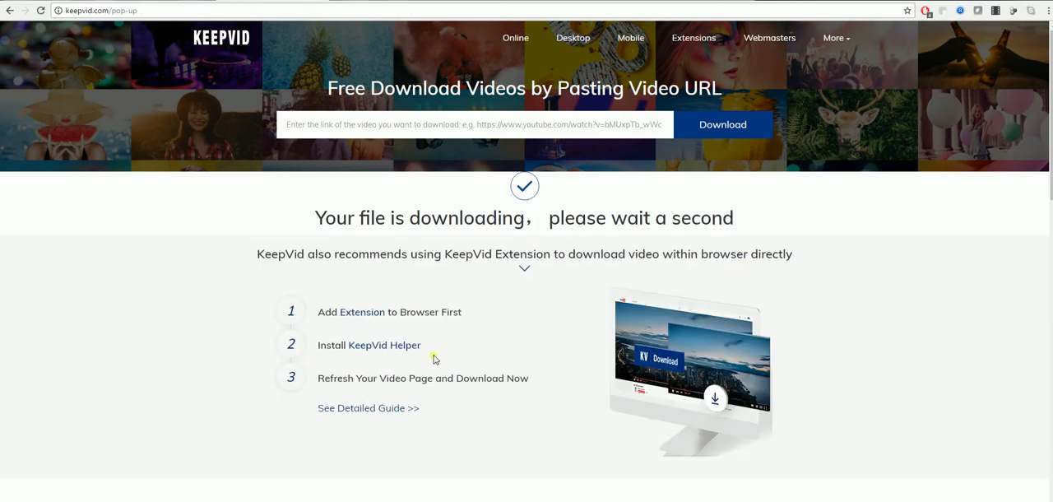
pyautogui.moveTo(151, 457)
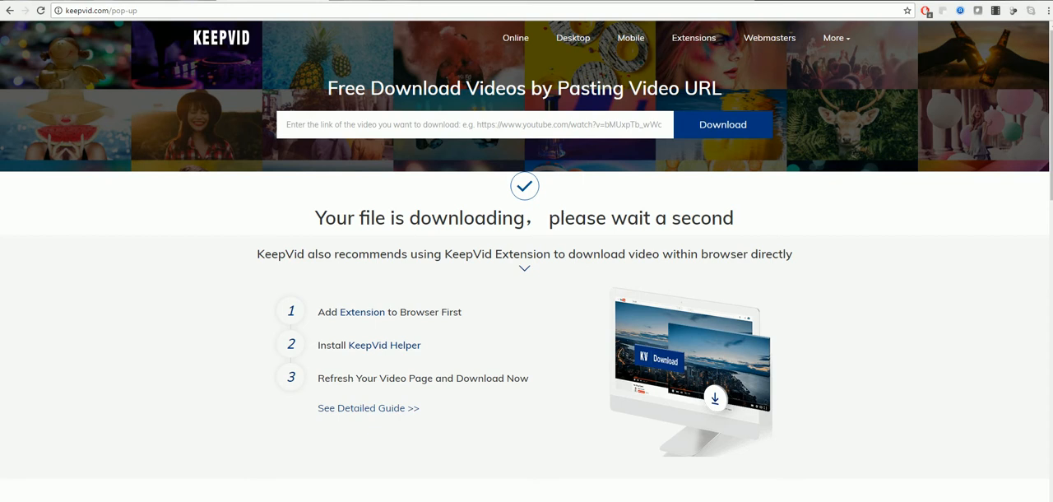
pyautogui.moveTo(174, 419)
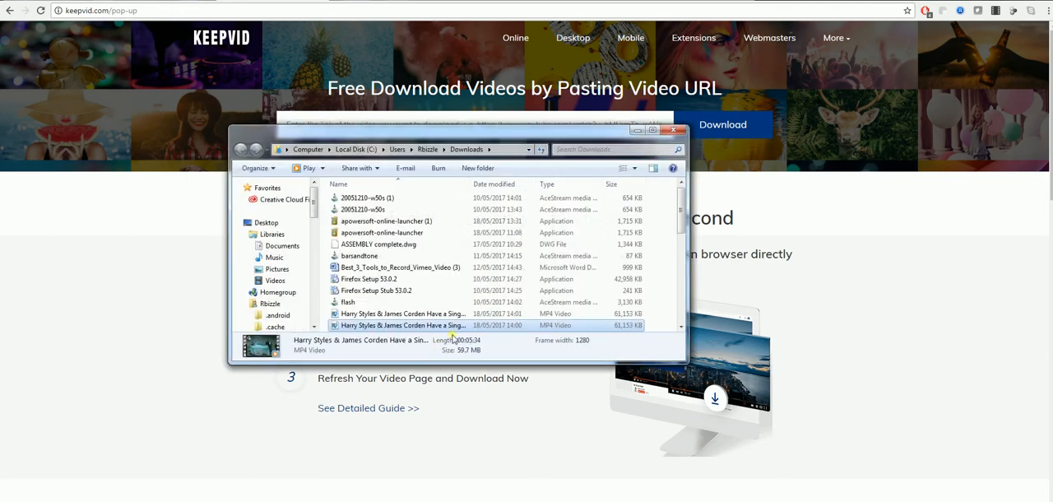
pyautogui.moveTo(435, 316)
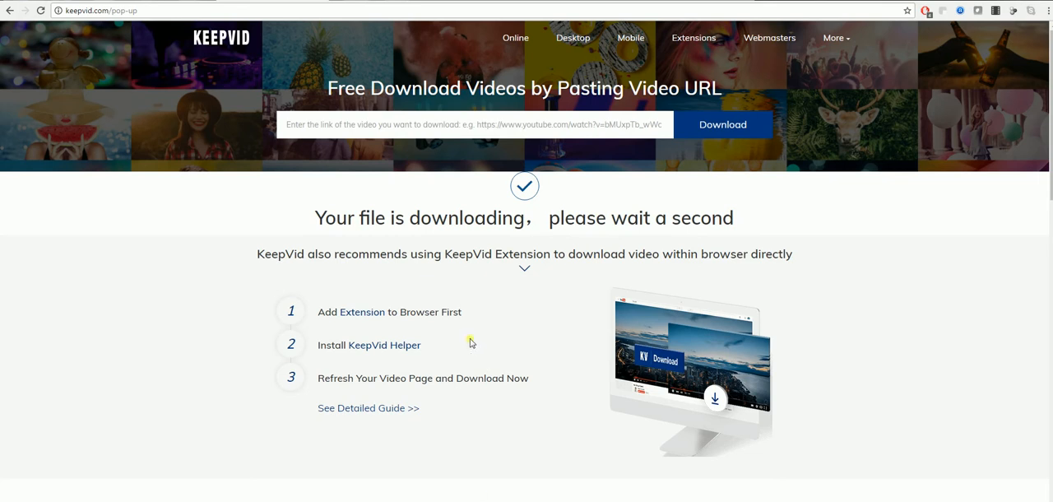
pyautogui.moveTo(468, 311)
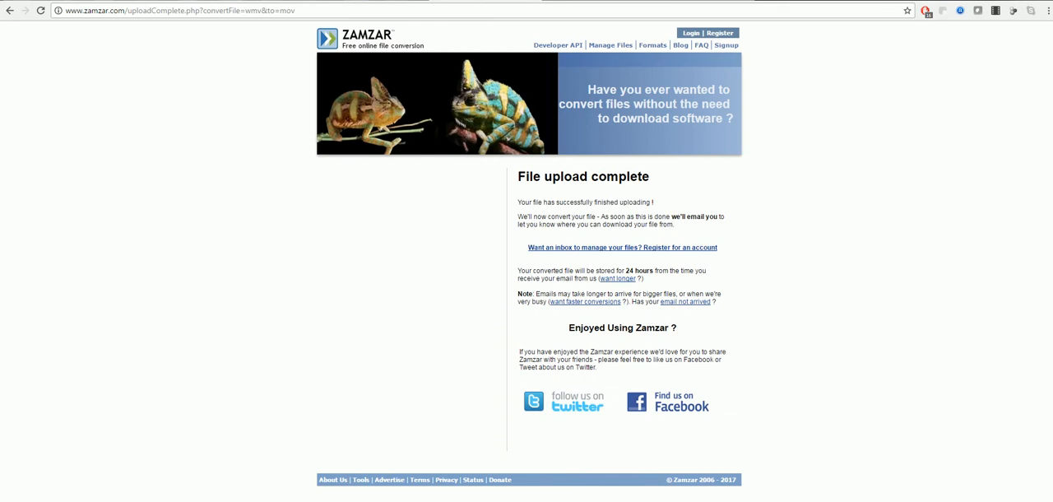
# Return to Zamzar's home page and switch to its URL Converter section.
pyautogui.click(345, 40)
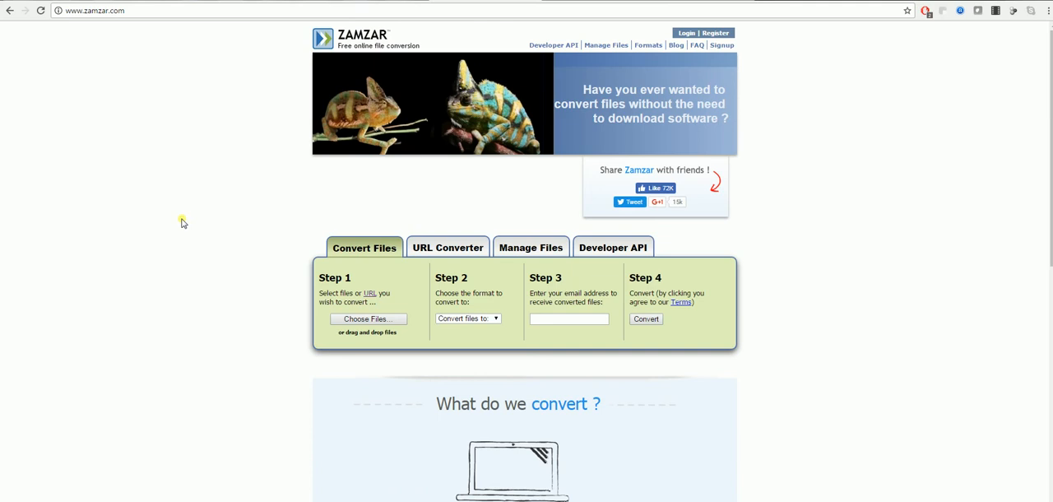
pyautogui.moveTo(418, 294)
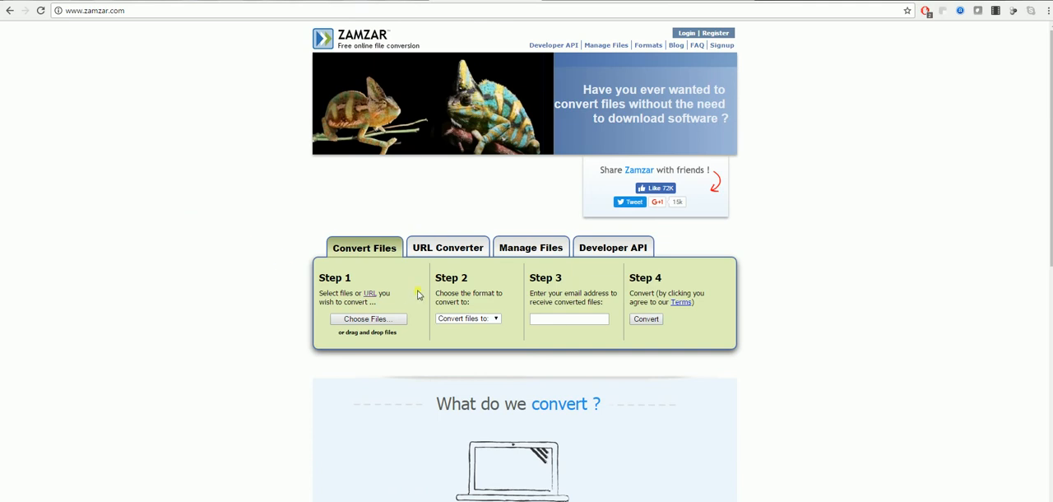
pyautogui.click(448, 246)
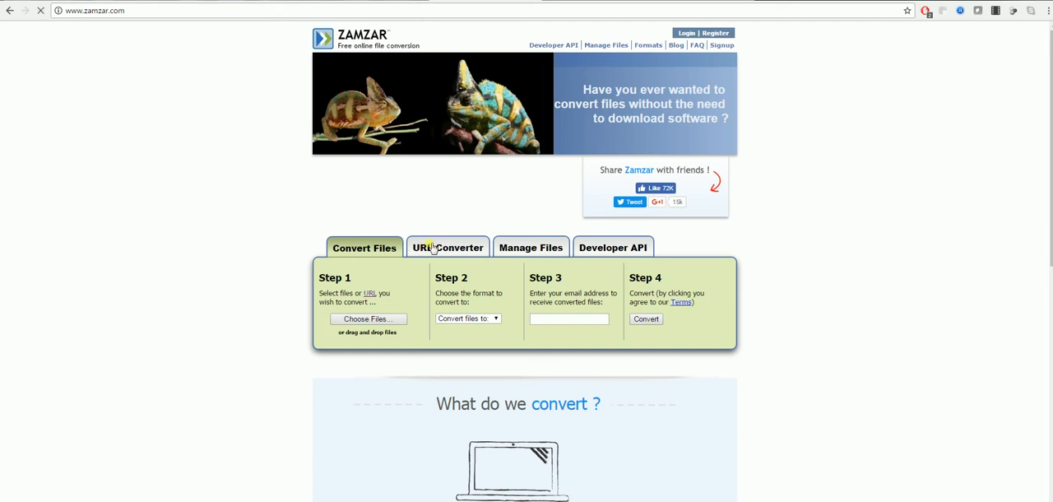
pyautogui.click(447, 247)
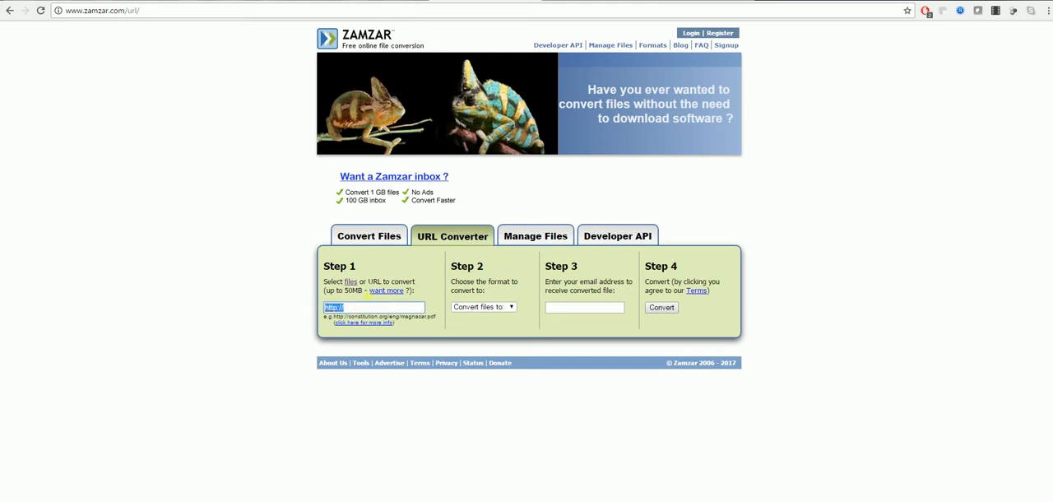
# Enter the fluid0001.wmv URL, choose mp4 as output, and fill in the suggested email address.
pyautogui.write('http://www.thecliparchive.com/Downloads/Hitthebongo/fluid0001.wmv')
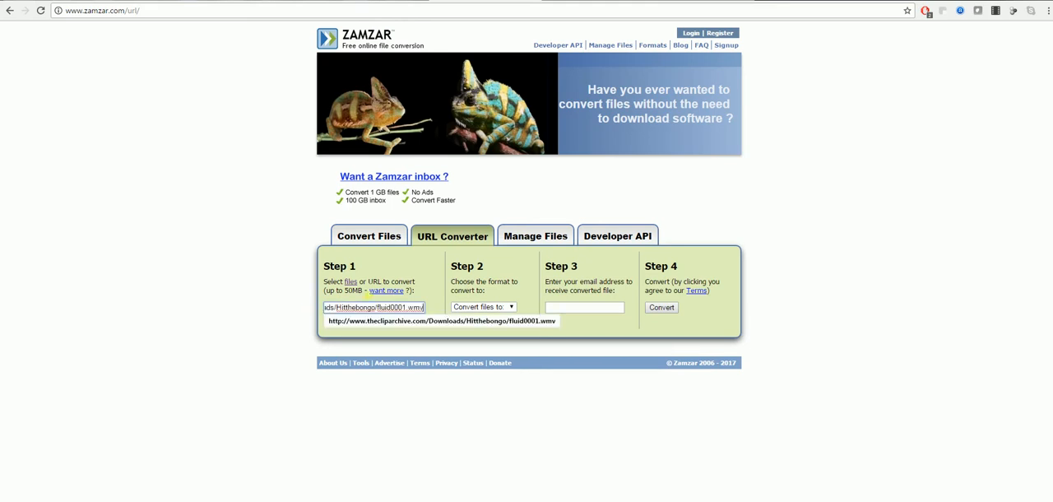
pyautogui.click(483, 306)
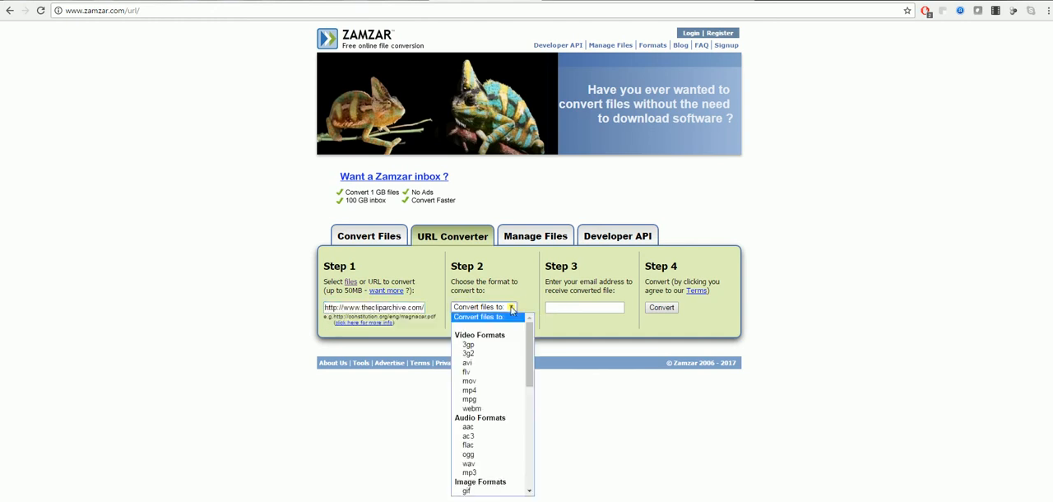
pyautogui.click(468, 390)
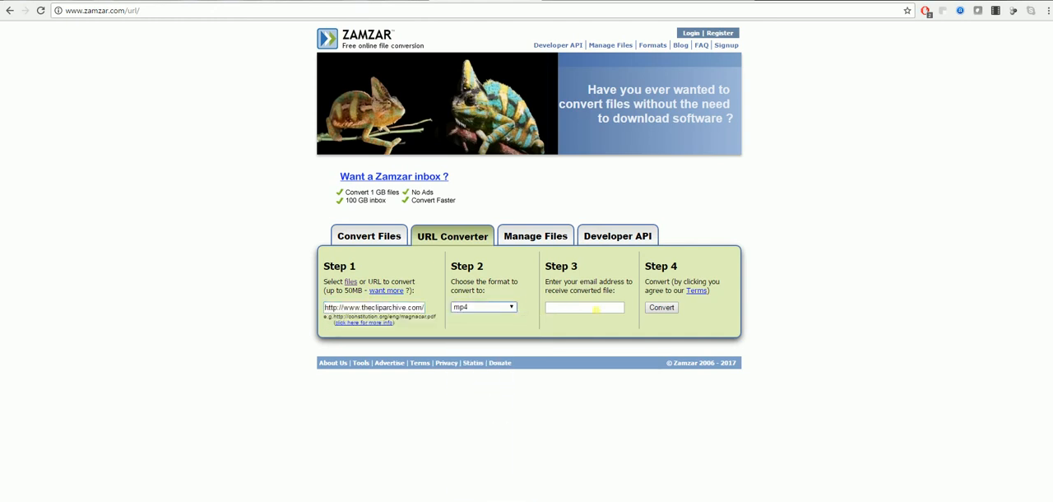
pyautogui.click(584, 306)
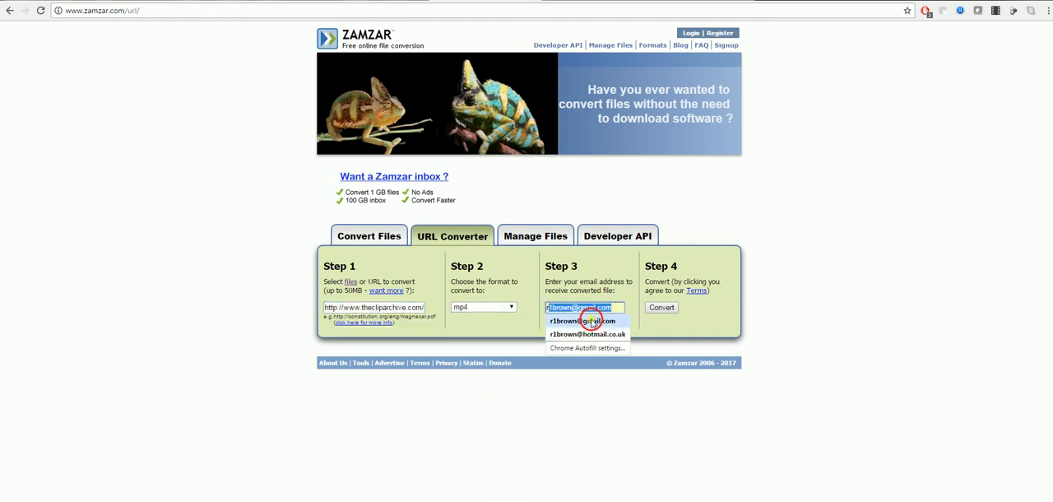
pyautogui.click(579, 319)
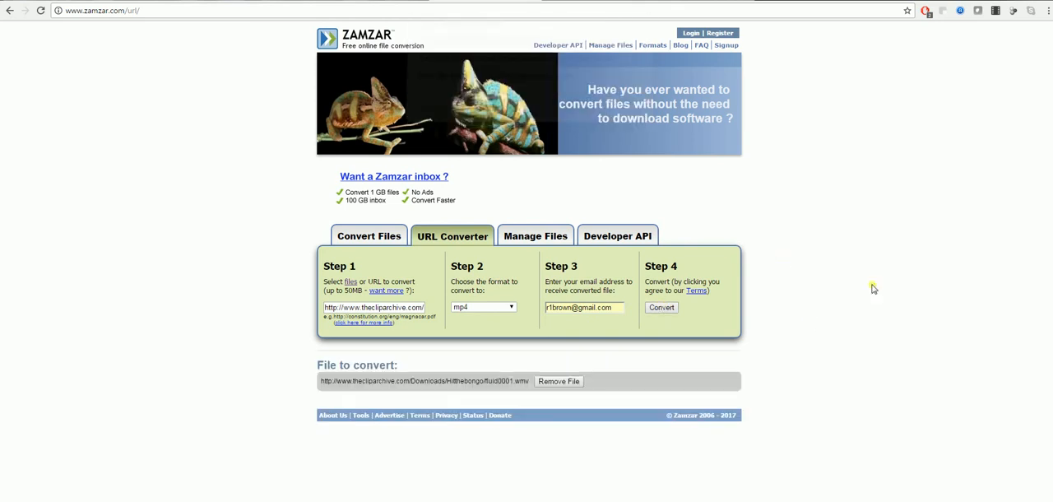
# Start Zamzar's conversion of the WMV file from the web address.
pyautogui.click(661, 306)
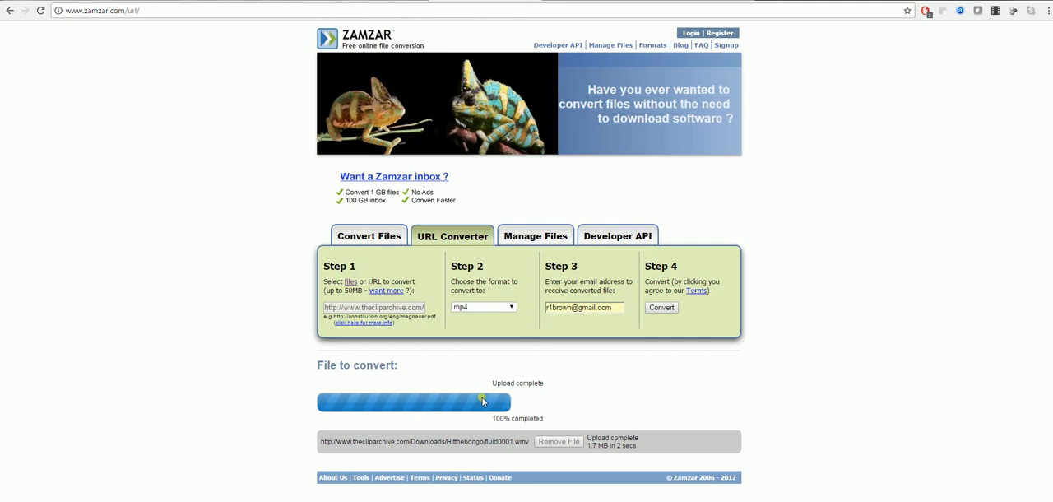
pyautogui.click(662, 306)
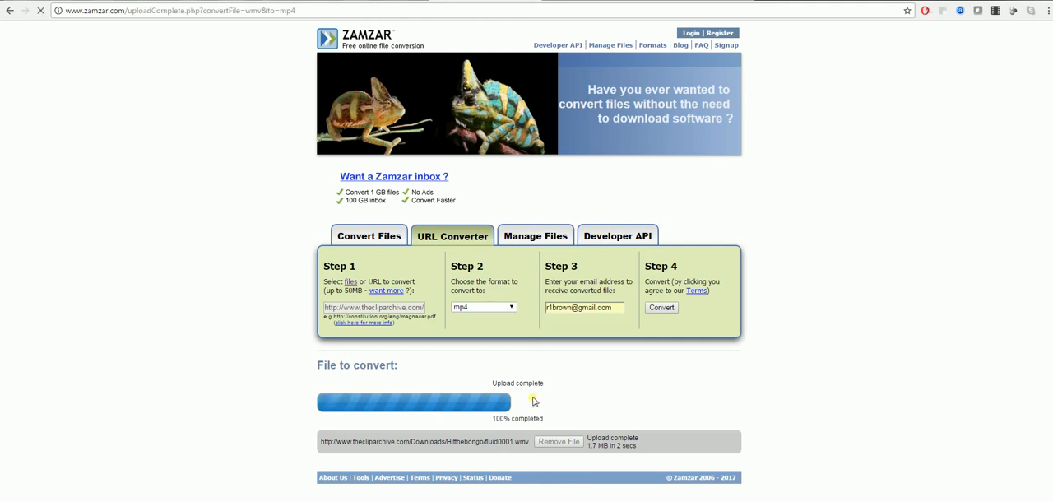
pyautogui.click(661, 306)
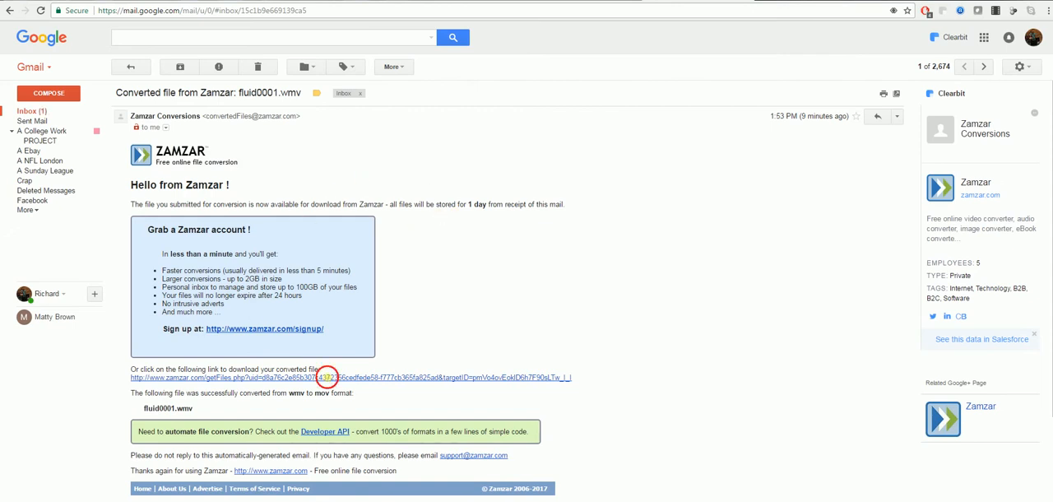
# Follow the emailed Zamzar link in Gmail and download the converted fluid0001 file.
pyautogui.click(349, 379)
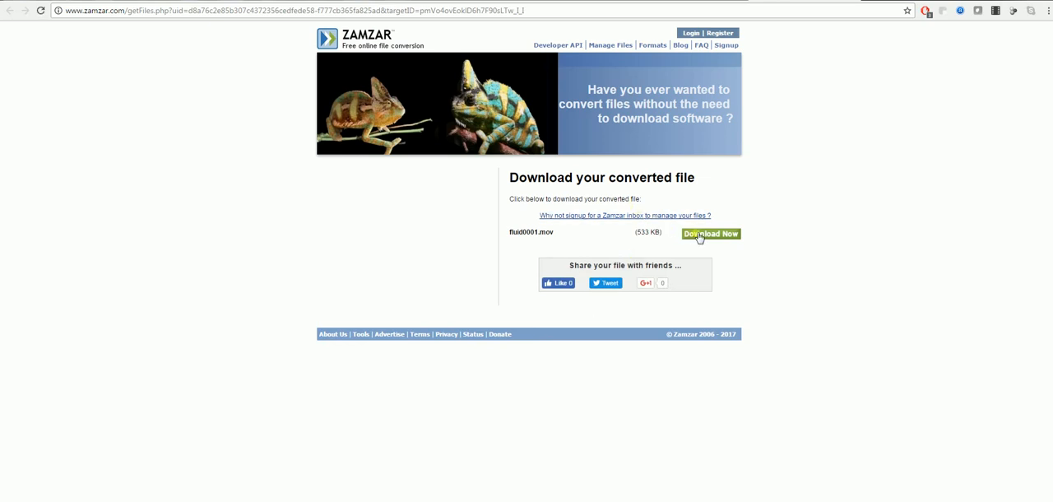
pyautogui.click(709, 234)
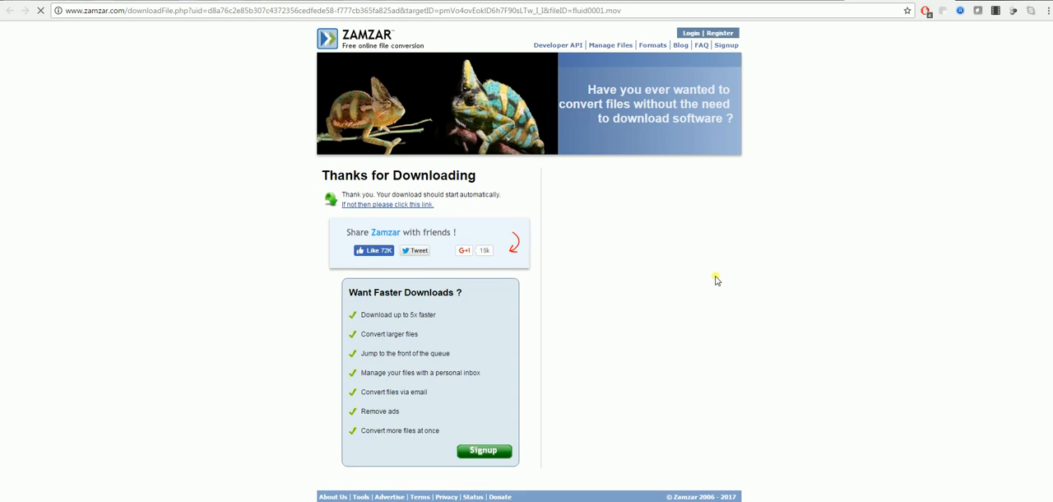